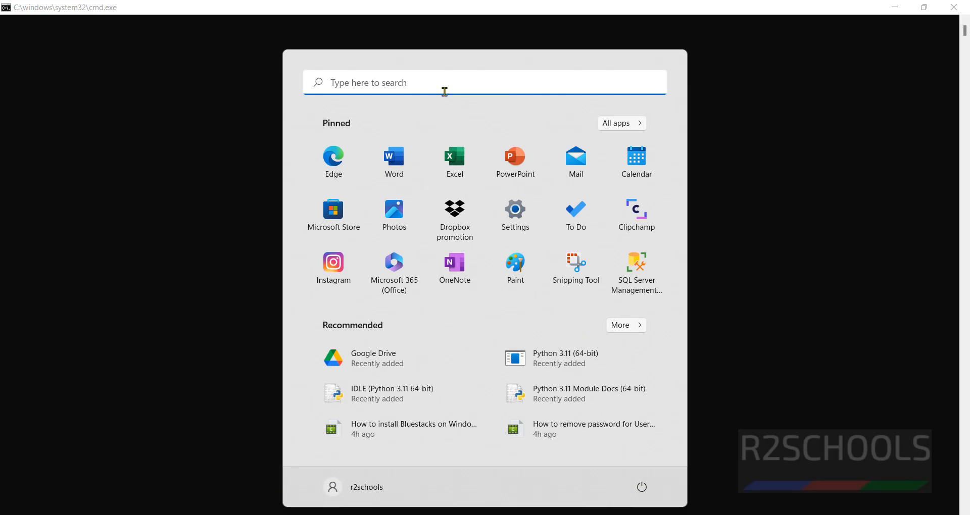
Search for cmd and run Command Prompt as administrator
{"action": "type", "text": "cmd"}
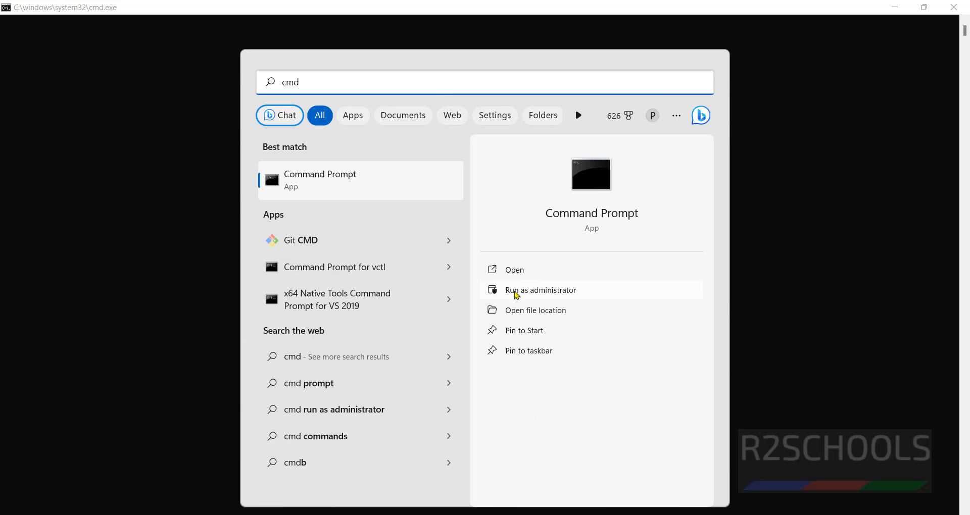
{"action": "left_click", "coordinate": [540, 289]}
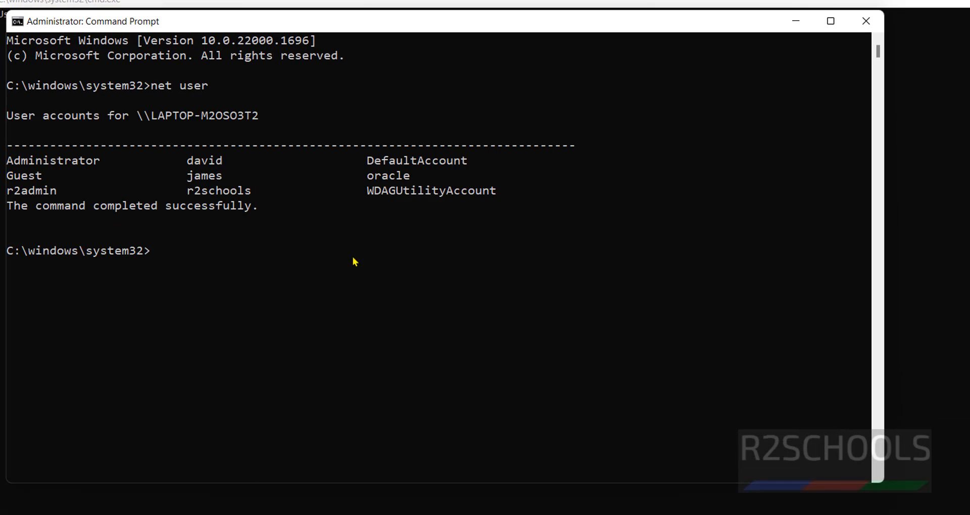
{"action": "type", "text": "net user"}
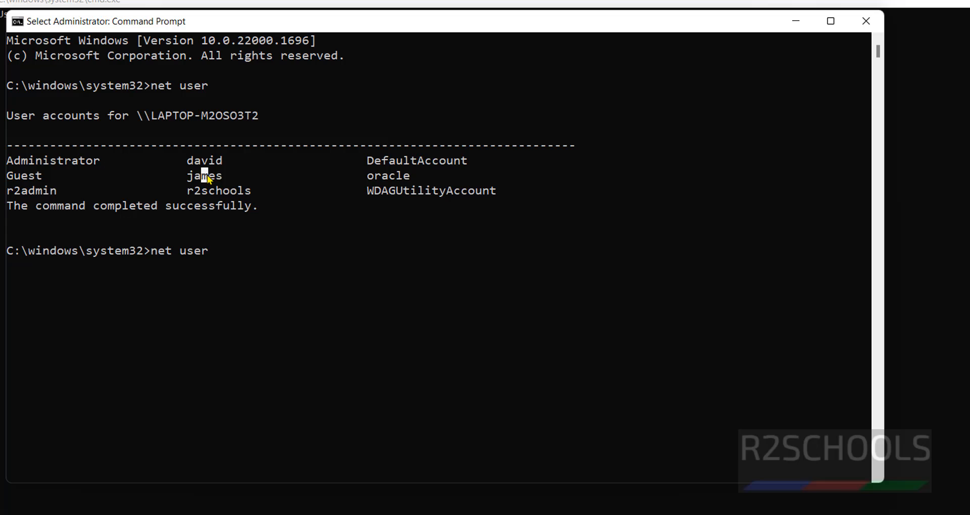
{"action": "double_click", "coordinate": [204, 176]}
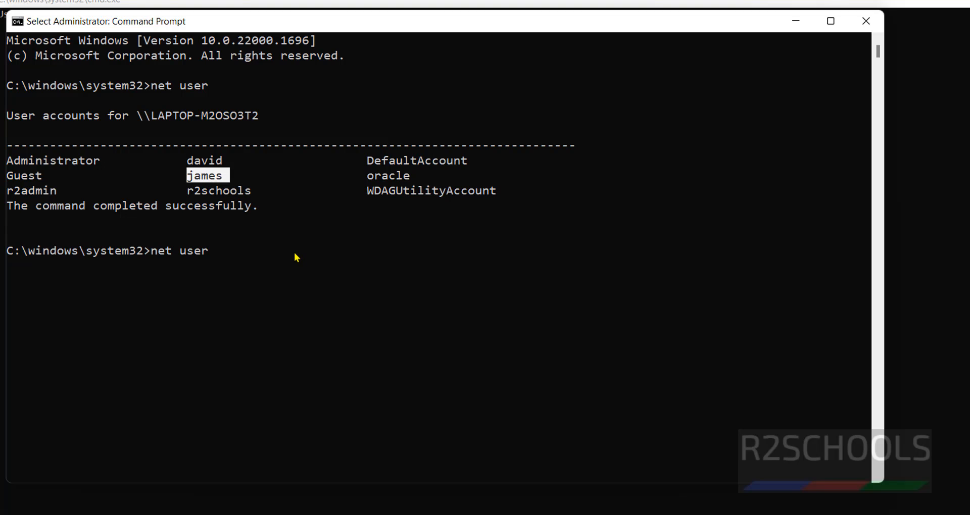
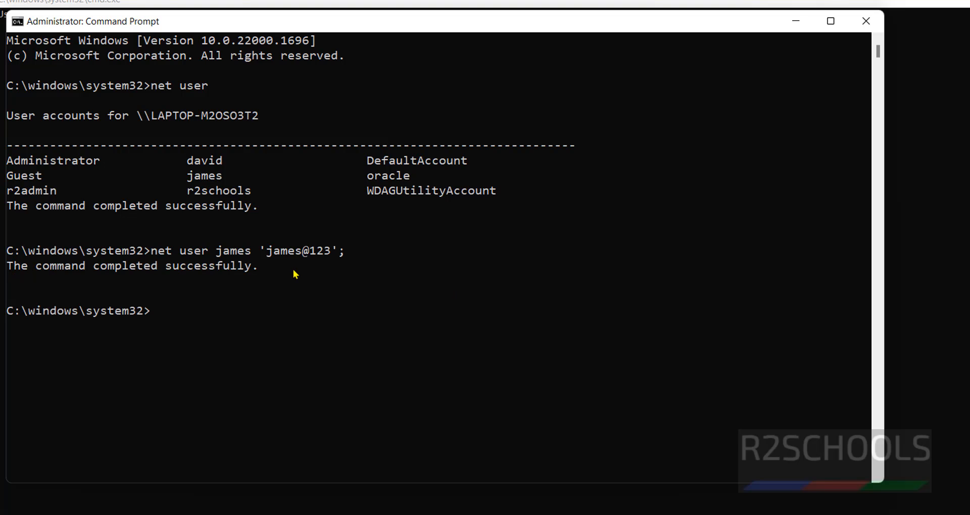
{"action": "mouse_move", "coordinate": [284, 264]}
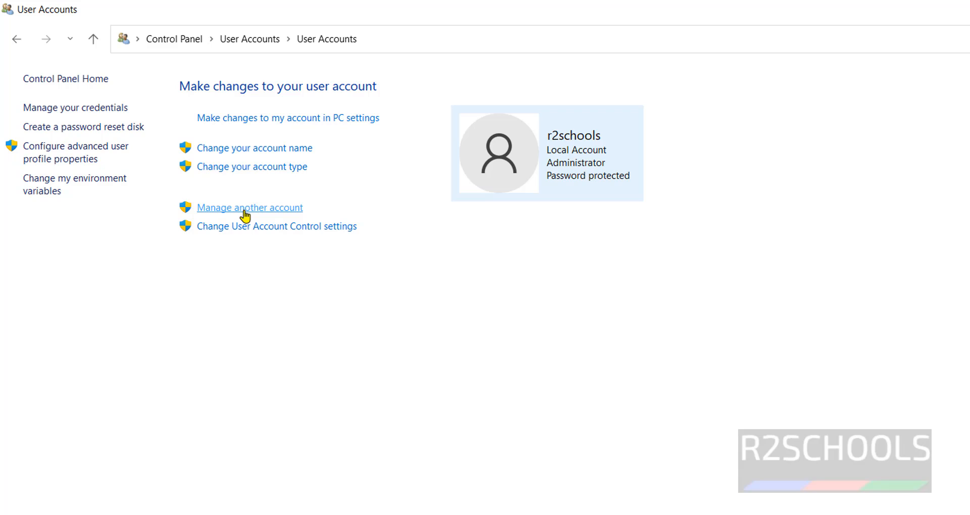
Go to Manage another account, select james, and choose Change the password
{"action": "left_click", "coordinate": [250, 207]}
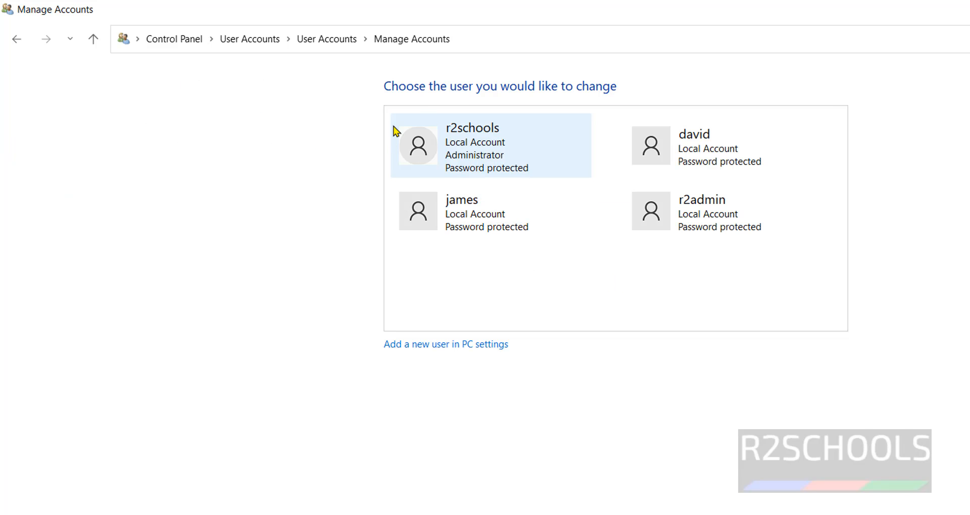
{"action": "mouse_move", "coordinate": [402, 143]}
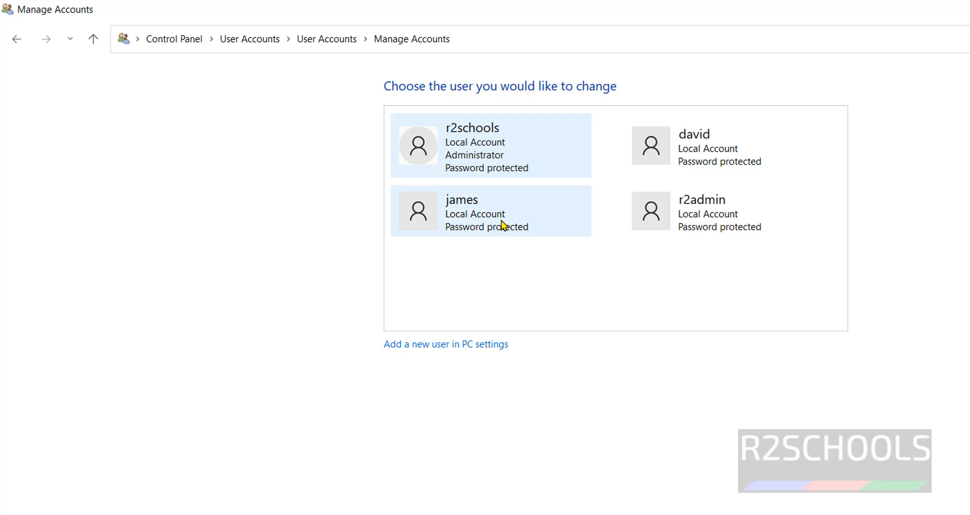
{"action": "left_click", "coordinate": [490, 210]}
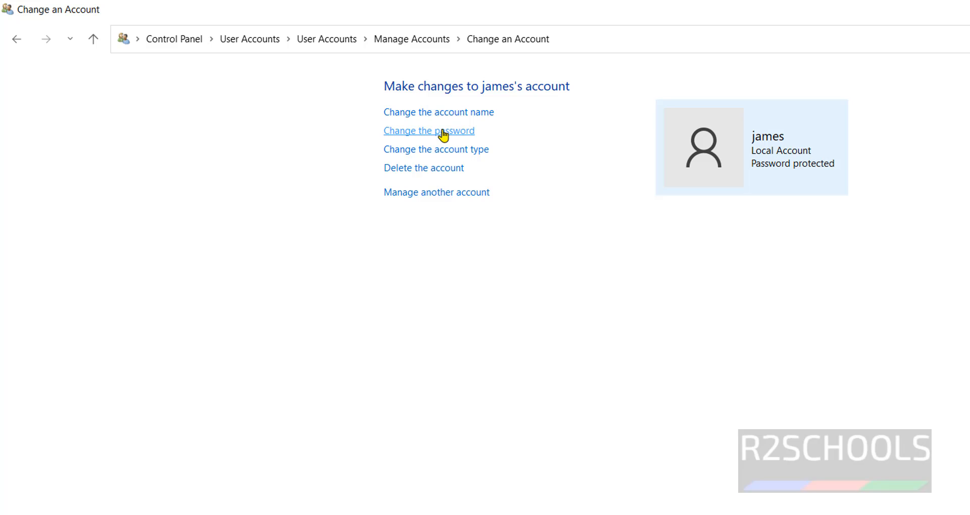
{"action": "left_click", "coordinate": [429, 130]}
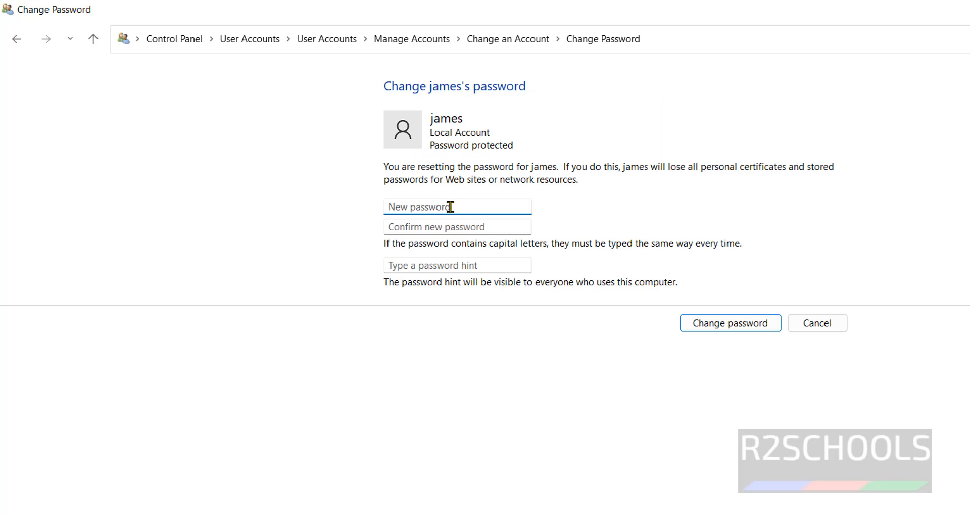
Enter and confirm james's new password with hint 'elchuru', then apply it
{"action": "type", "text": "•"}
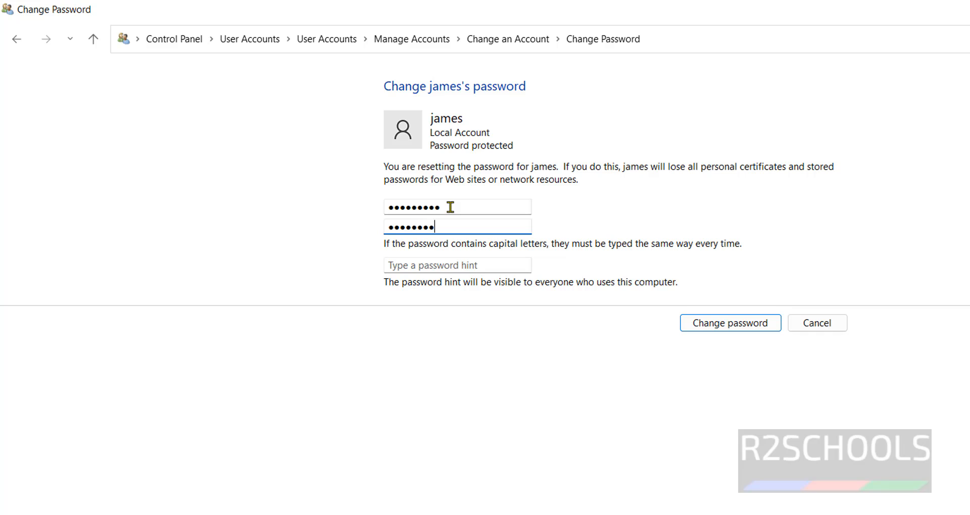
{"action": "left_click", "coordinate": [457, 265]}
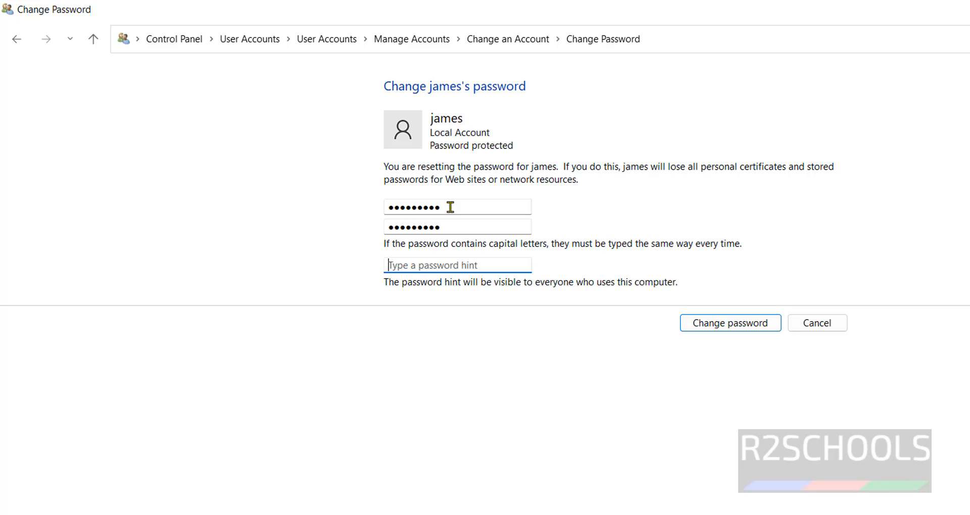
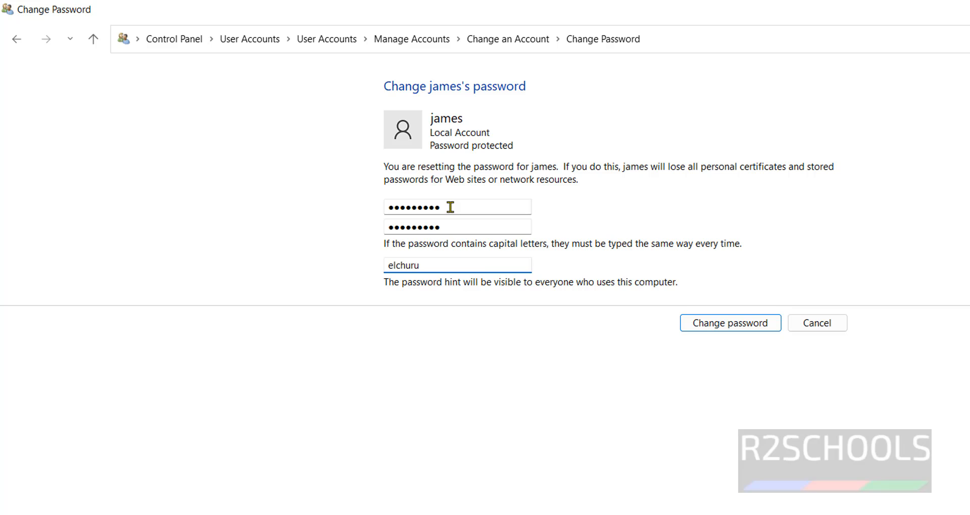
{"action": "left_click", "coordinate": [730, 323]}
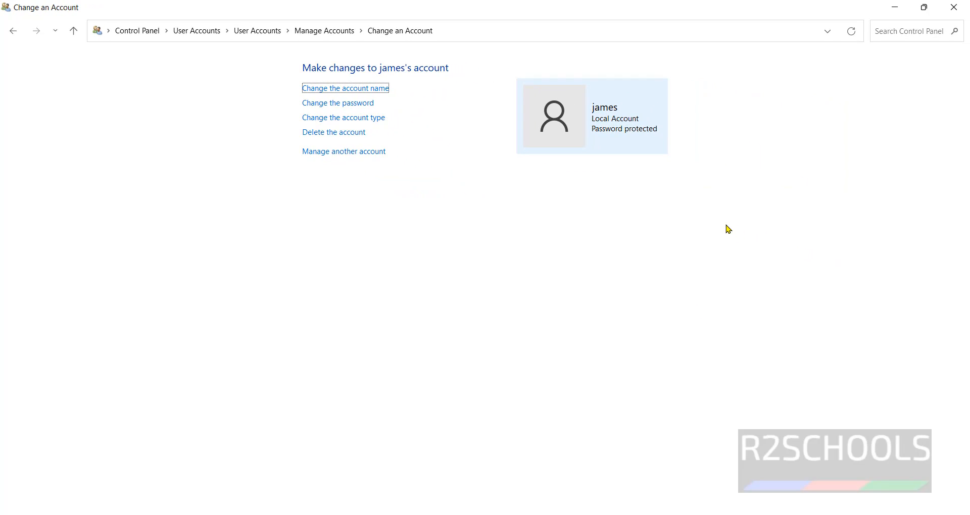
Launch netplwiz and select the james account
{"action": "type", "text": "ne"}
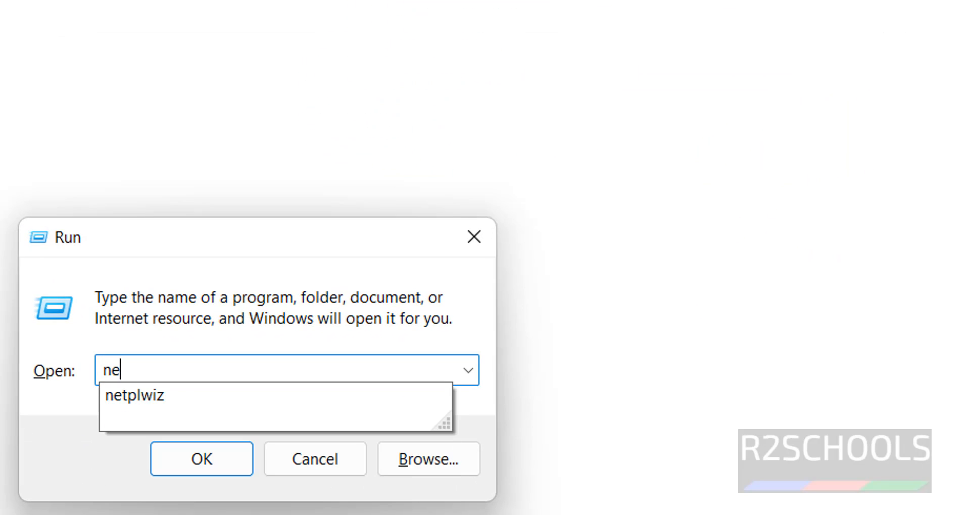
{"action": "type", "text": "tplwi"}
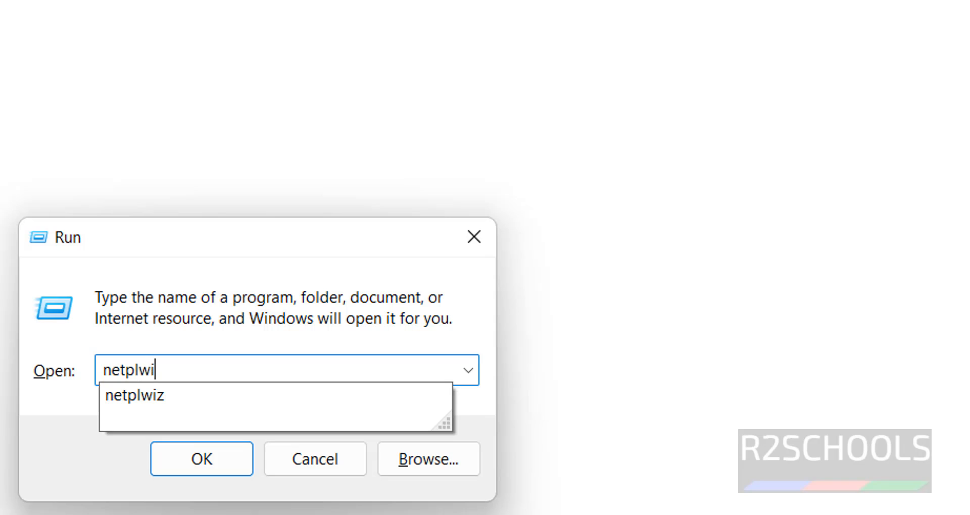
{"action": "left_click", "coordinate": [201, 459]}
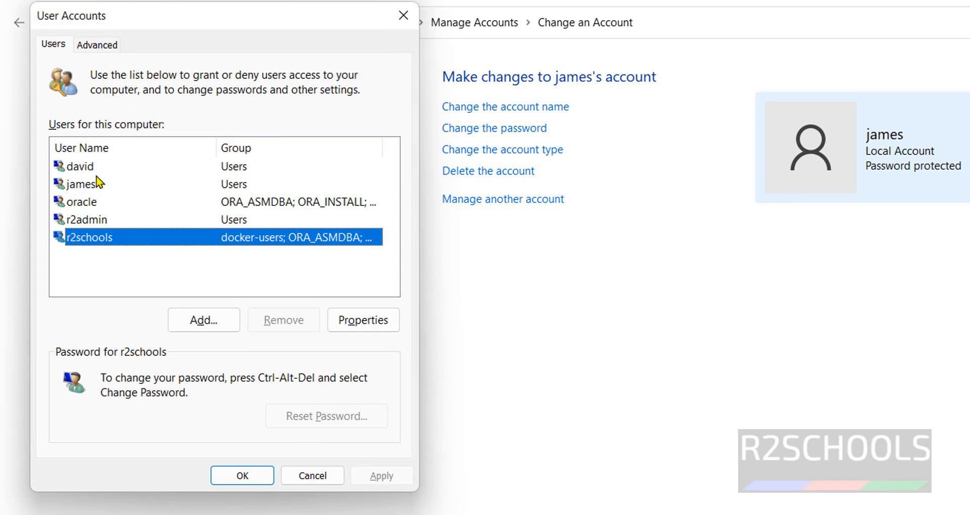
{"action": "left_click", "coordinate": [80, 183]}
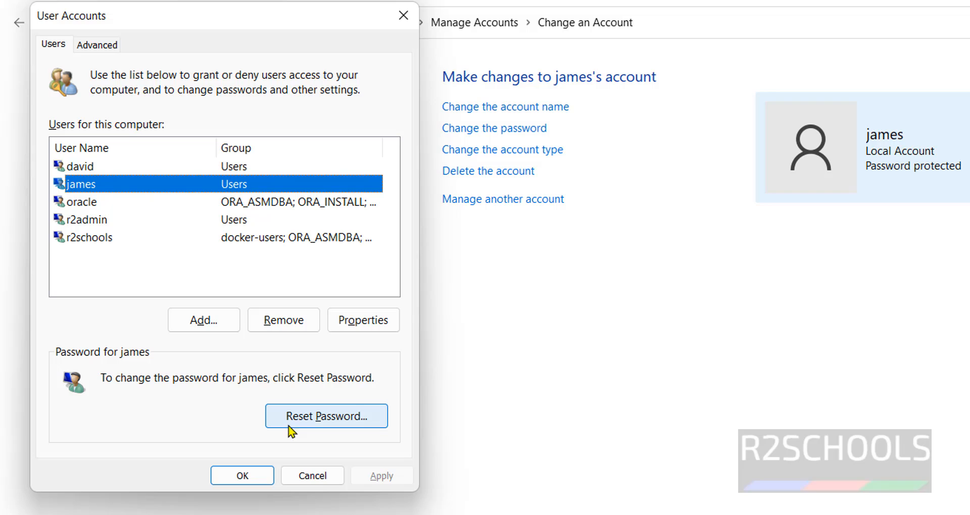
{"action": "mouse_move", "coordinate": [344, 418]}
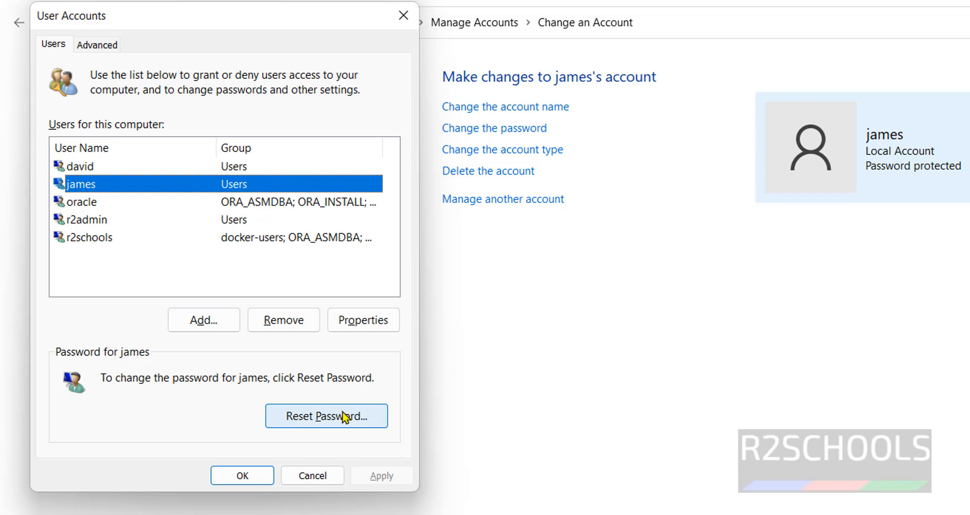
{"action": "mouse_move", "coordinate": [324, 427]}
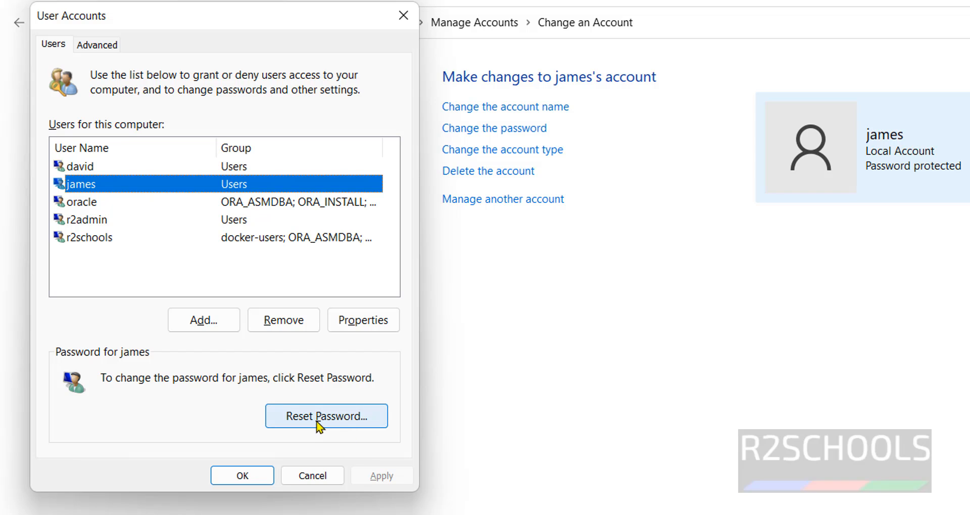
Reset james's password with a new confirmed password and close the window
{"action": "left_click", "coordinate": [326, 416]}
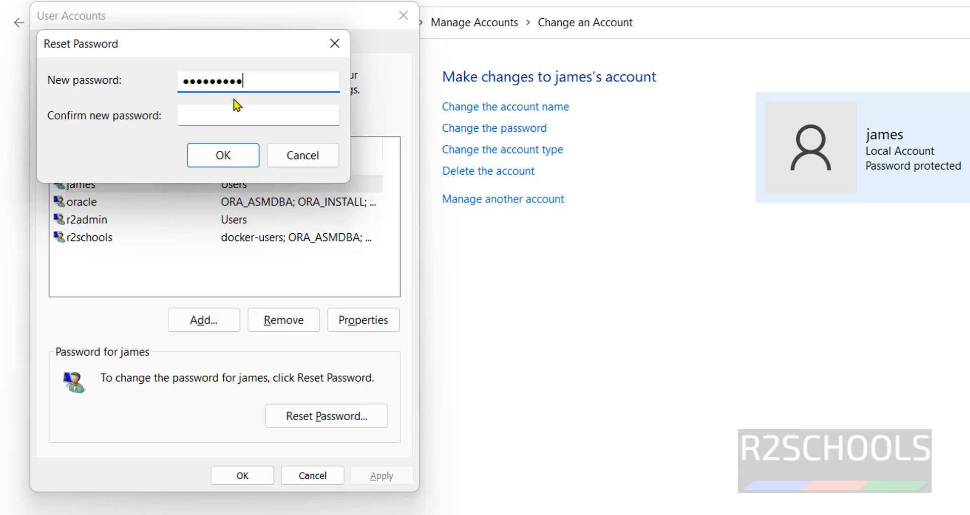
{"action": "type", "text": "••••••"}
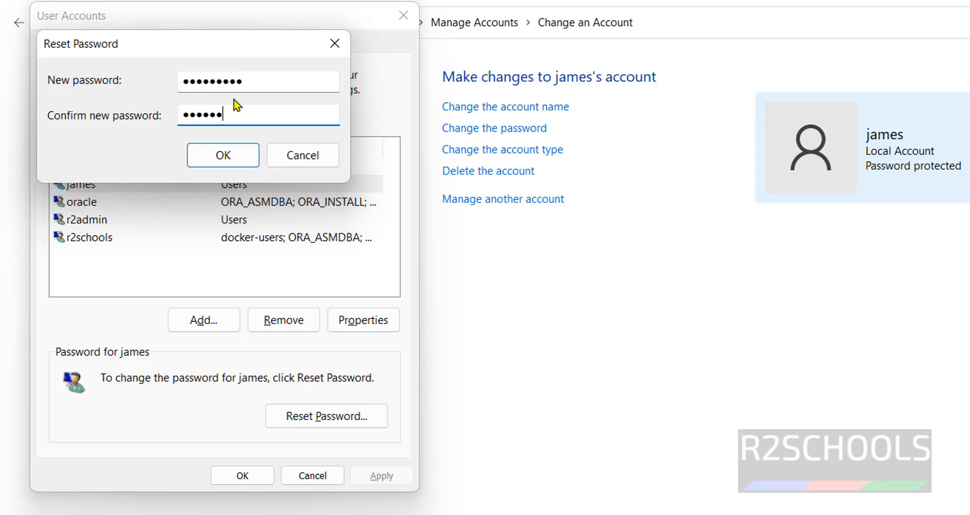
{"action": "left_click", "coordinate": [222, 154]}
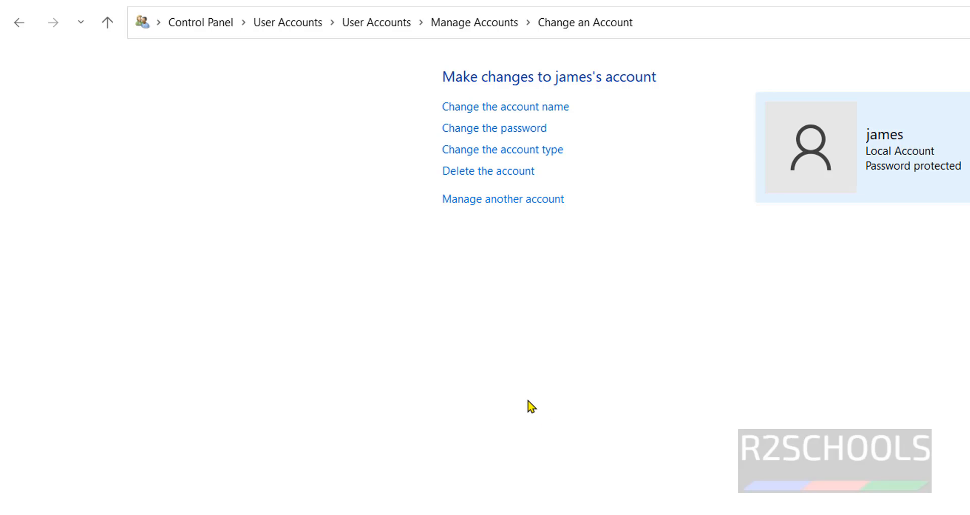
{"action": "mouse_move", "coordinate": [538, 404]}
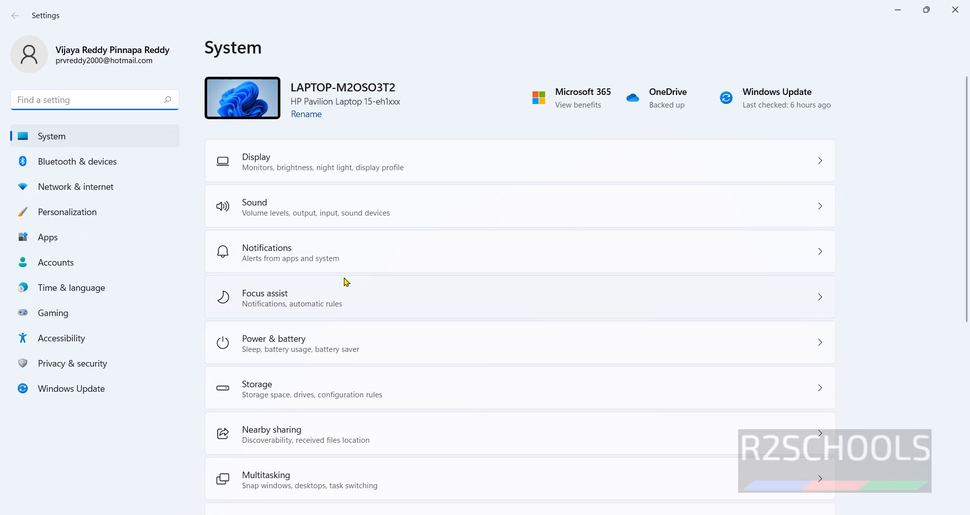
Open Accounts > Sign-in options, expand Password, and start changing the r2schools password
{"action": "left_click", "coordinate": [56, 262]}
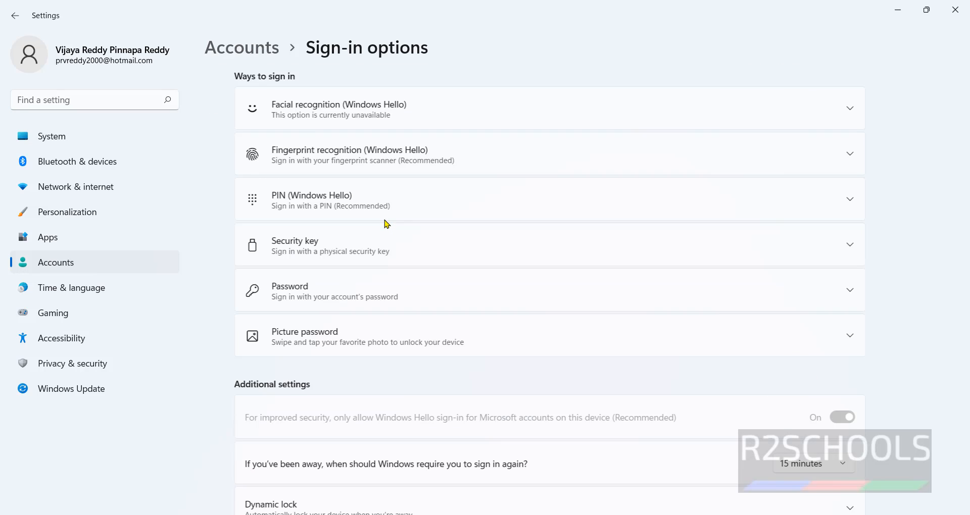
{"action": "left_click", "coordinate": [550, 290]}
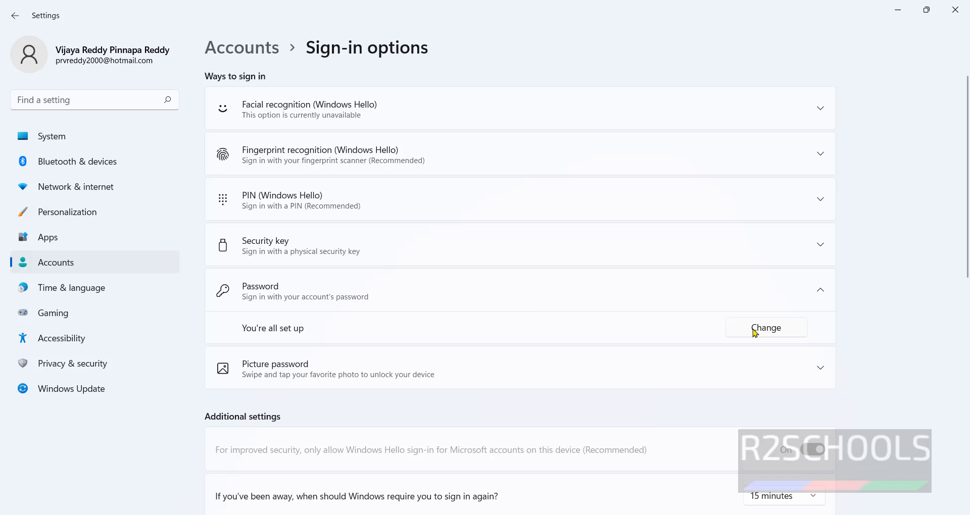
{"action": "left_click", "coordinate": [765, 328]}
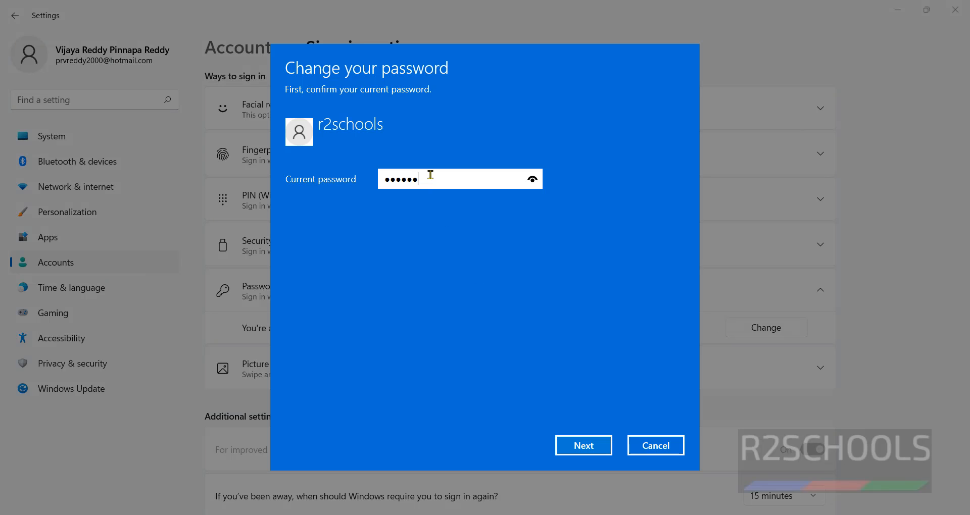
Verify the current password and enter the new r2schools password
{"action": "left_click", "coordinate": [582, 445]}
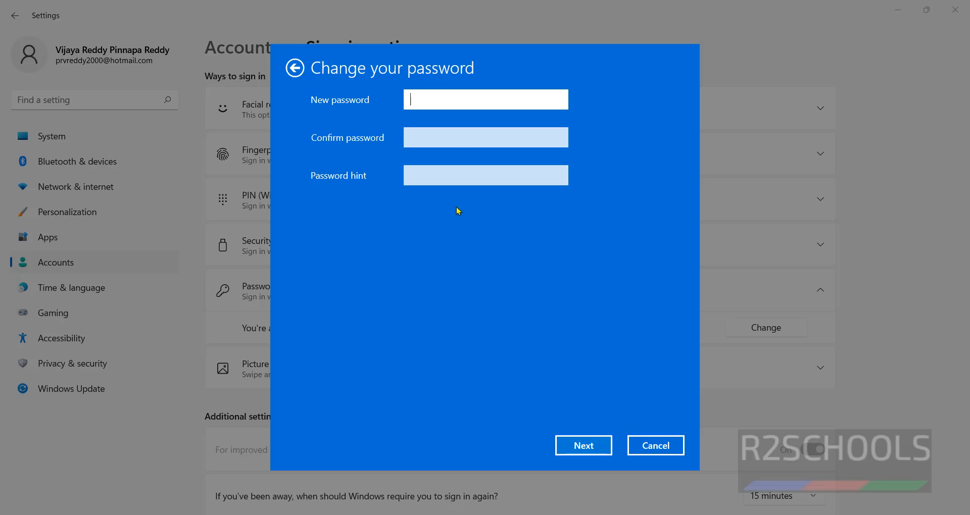
{"action": "type", "text": "•••"}
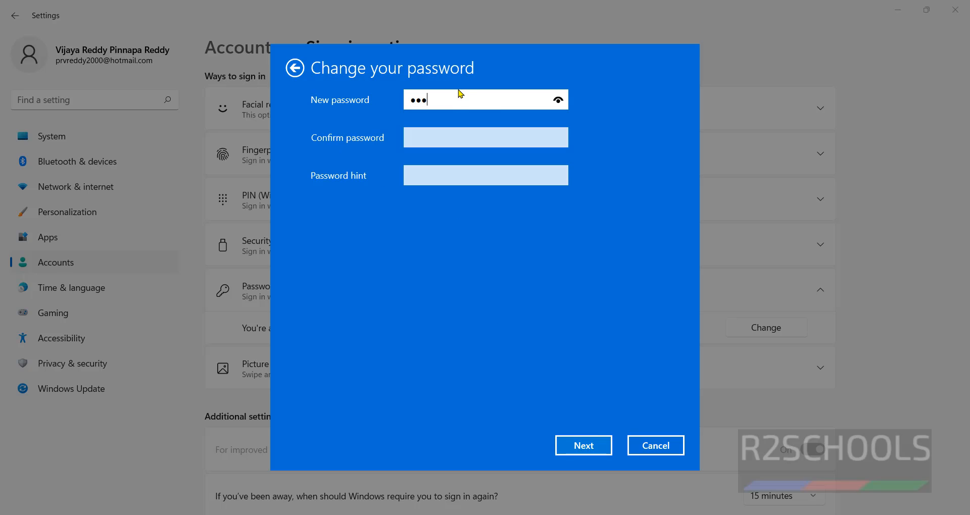
{"action": "key", "text": "backspace"}
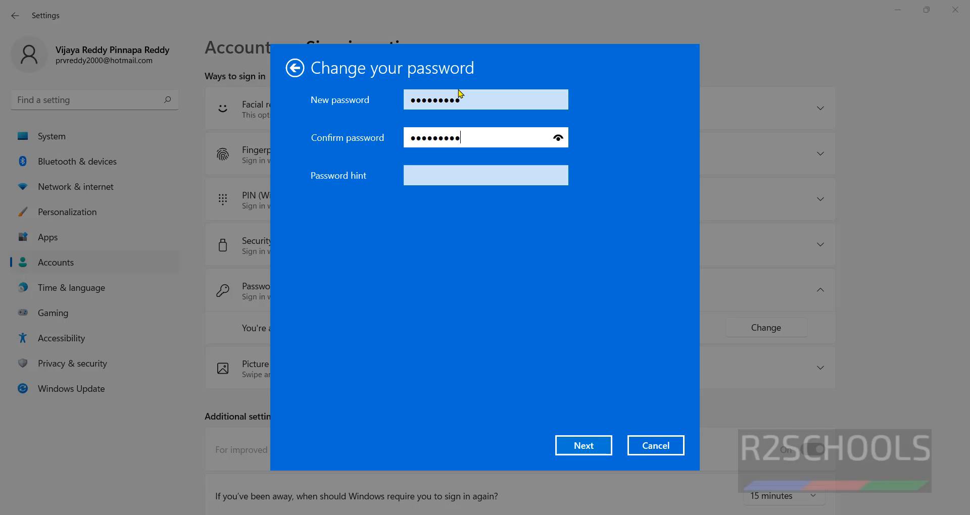
Add the hint 'elchuru', submit, and finish the password change
{"action": "left_click", "coordinate": [485, 176]}
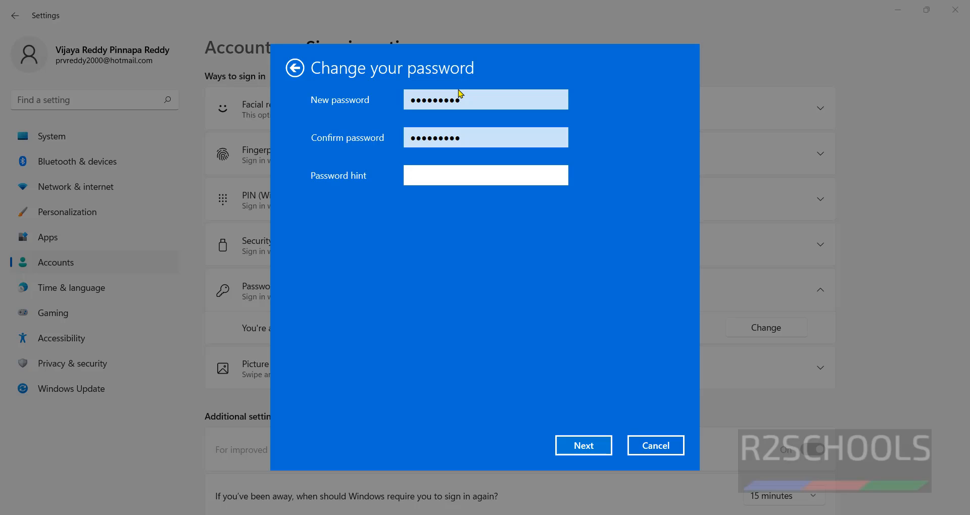
{"action": "type", "text": "elchuru"}
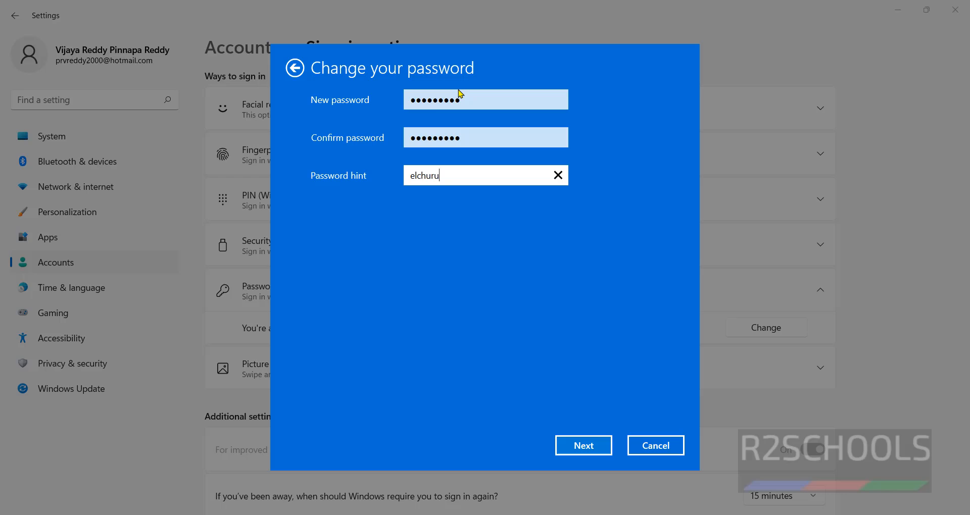
{"action": "left_click", "coordinate": [581, 445]}
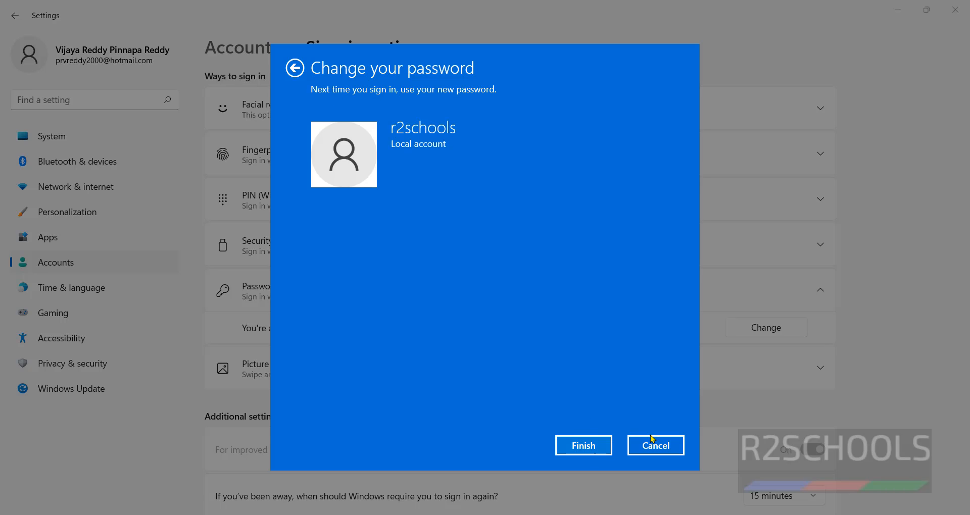
{"action": "left_click", "coordinate": [655, 446]}
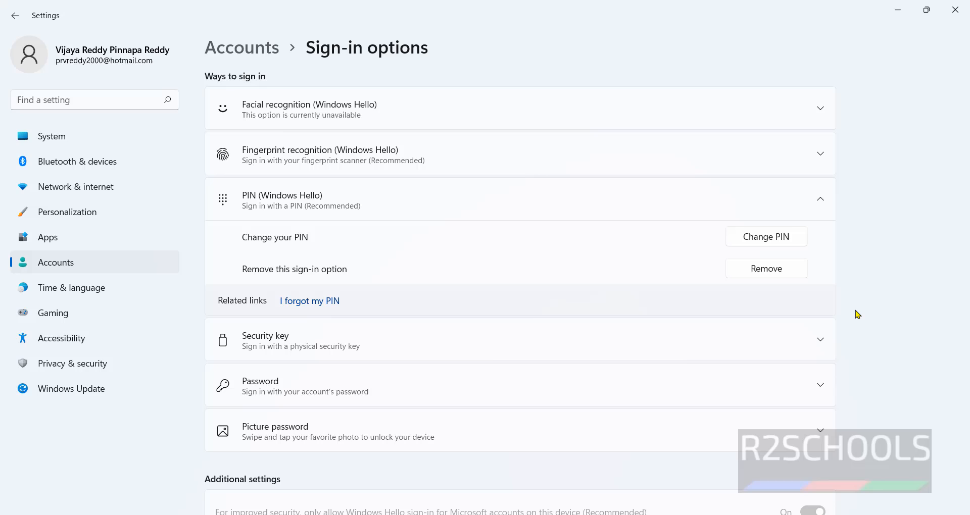
{"action": "mouse_move", "coordinate": [852, 270]}
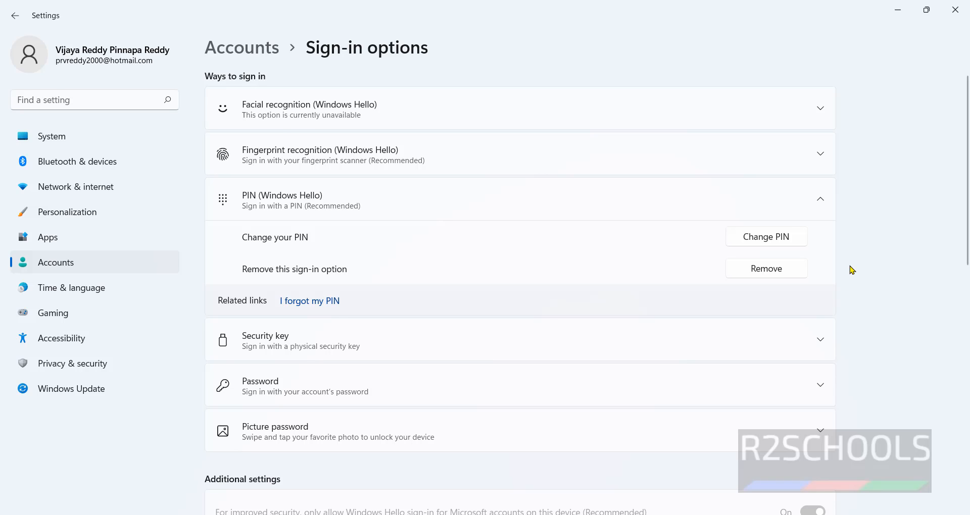